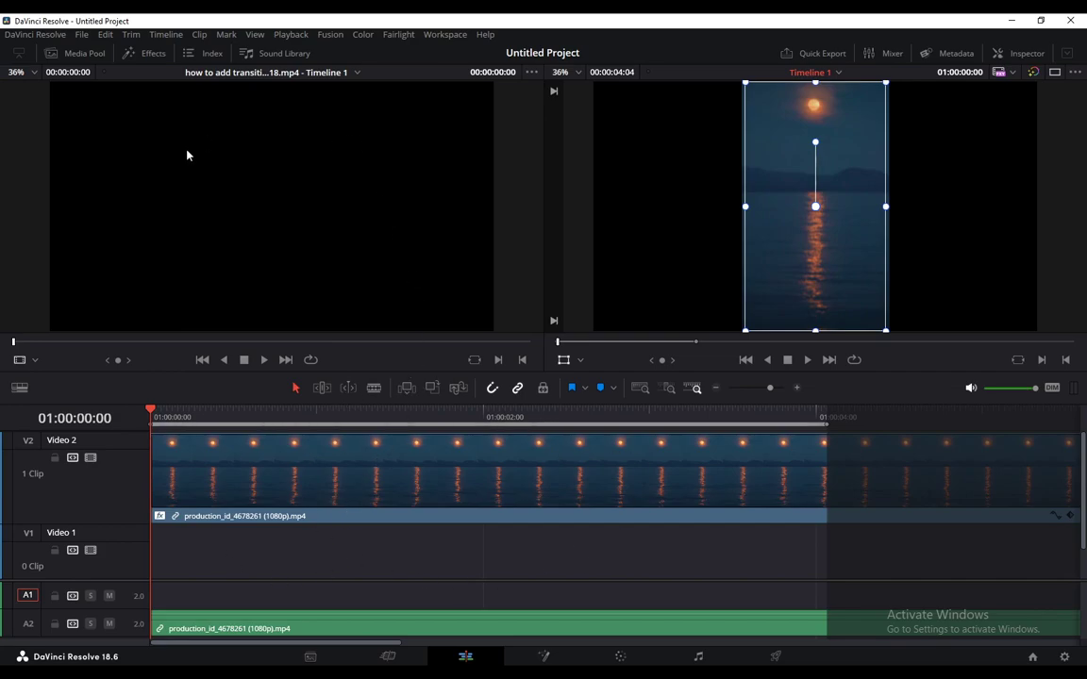
# Search the Effects library for 'vignette' to reveal Resolve FX Stylize > Vignette.
pyautogui.click(153, 53)
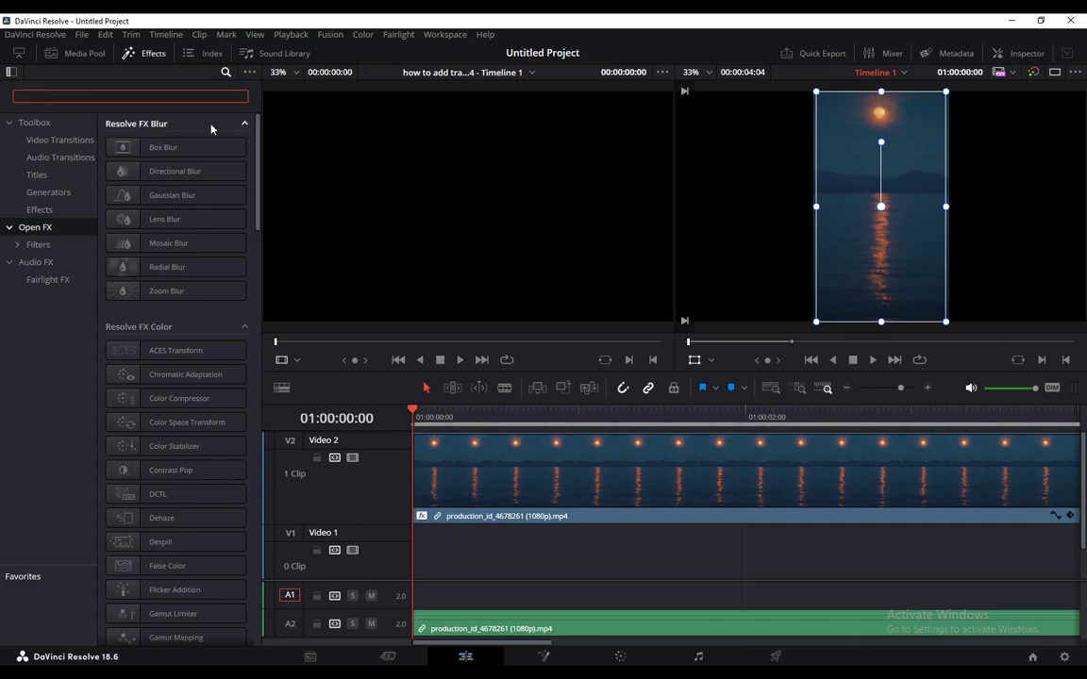
pyautogui.write('vignette')
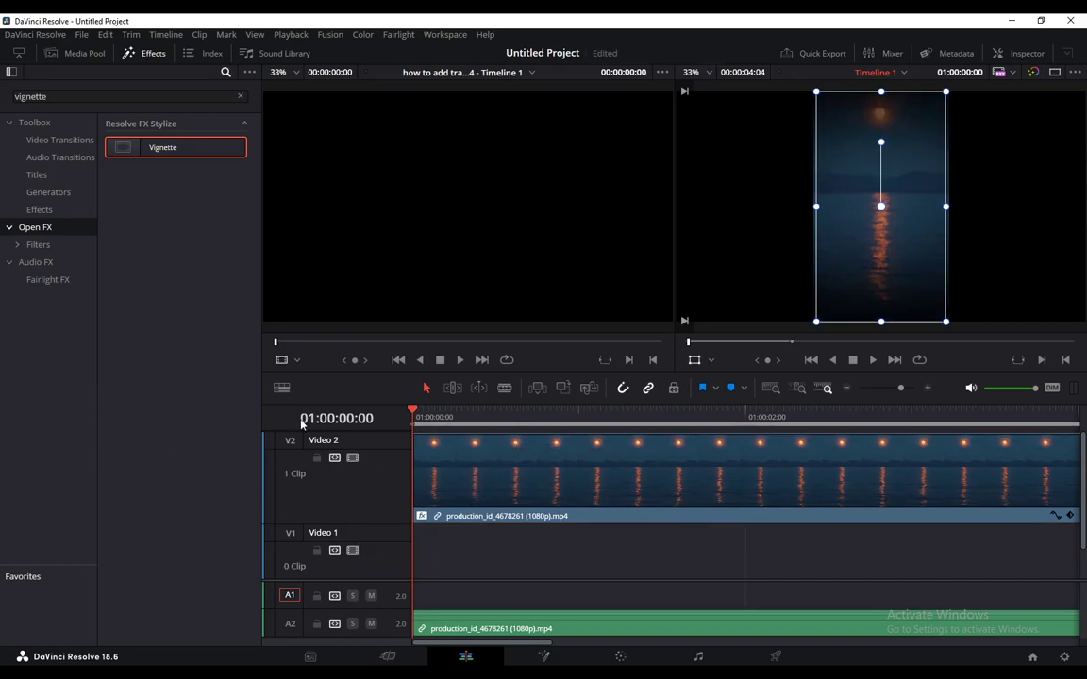
pyautogui.moveTo(846, 238)
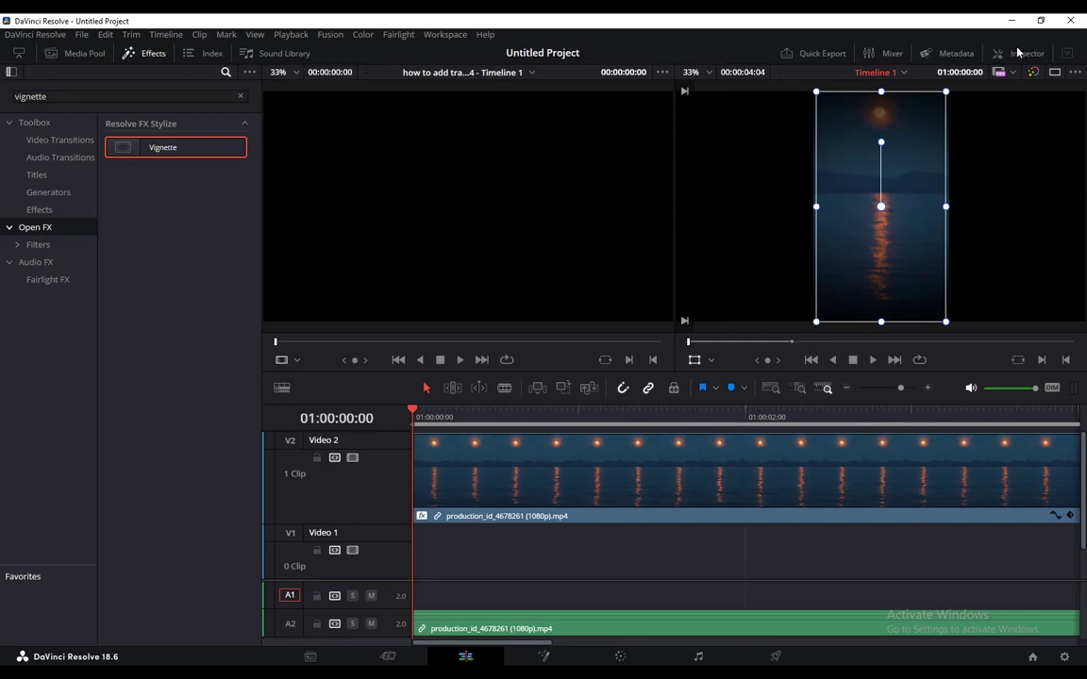
# Show the clip's Vignette Open FX settings, trying Advanced mode then settling on Basic.
pyautogui.click(1026, 53)
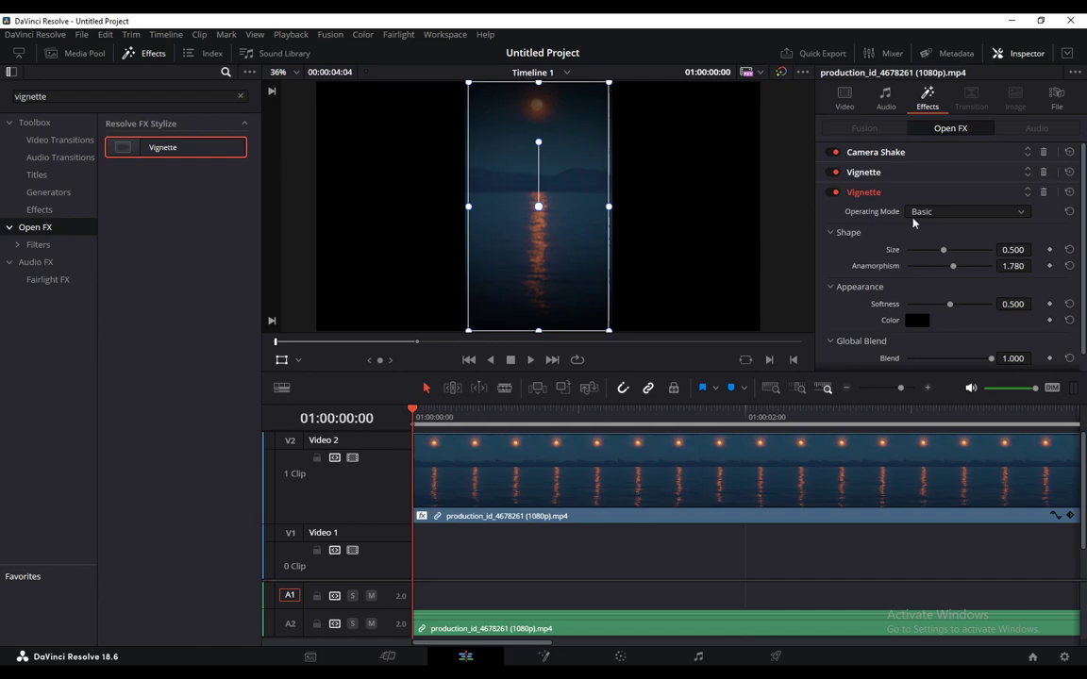
pyautogui.click(967, 211)
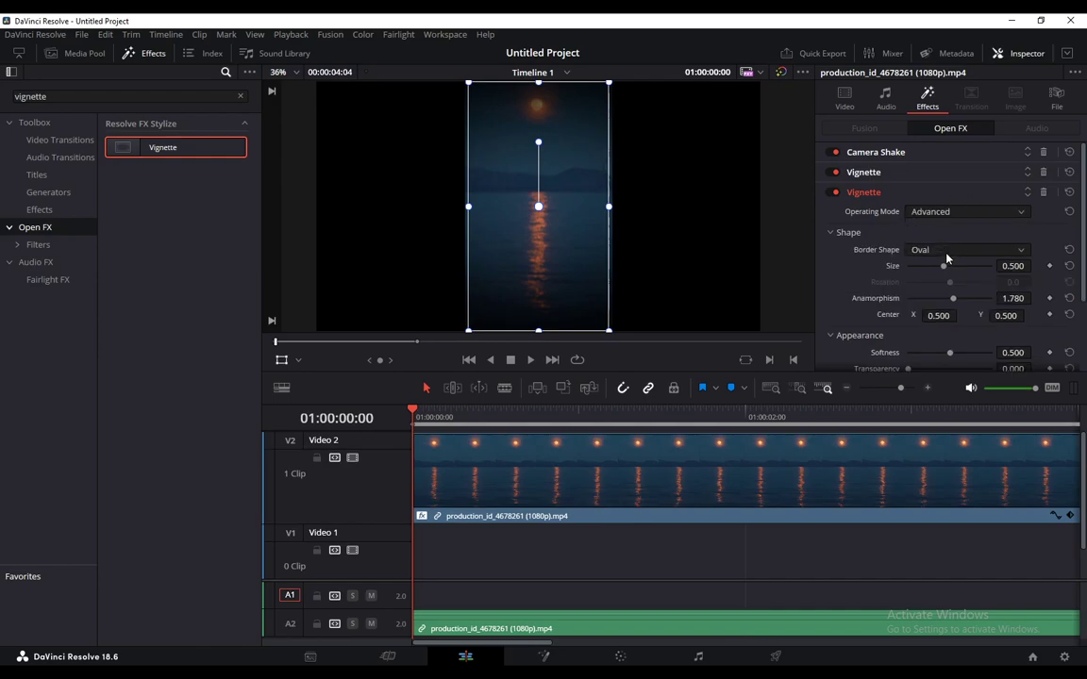
pyautogui.click(967, 211)
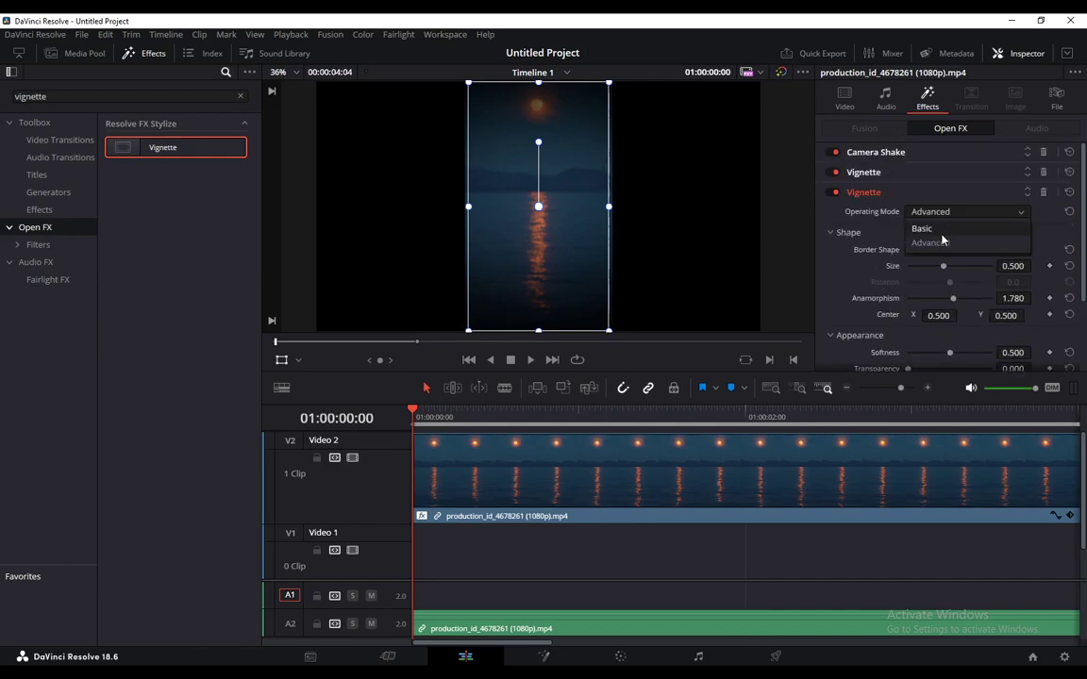
pyautogui.click(921, 229)
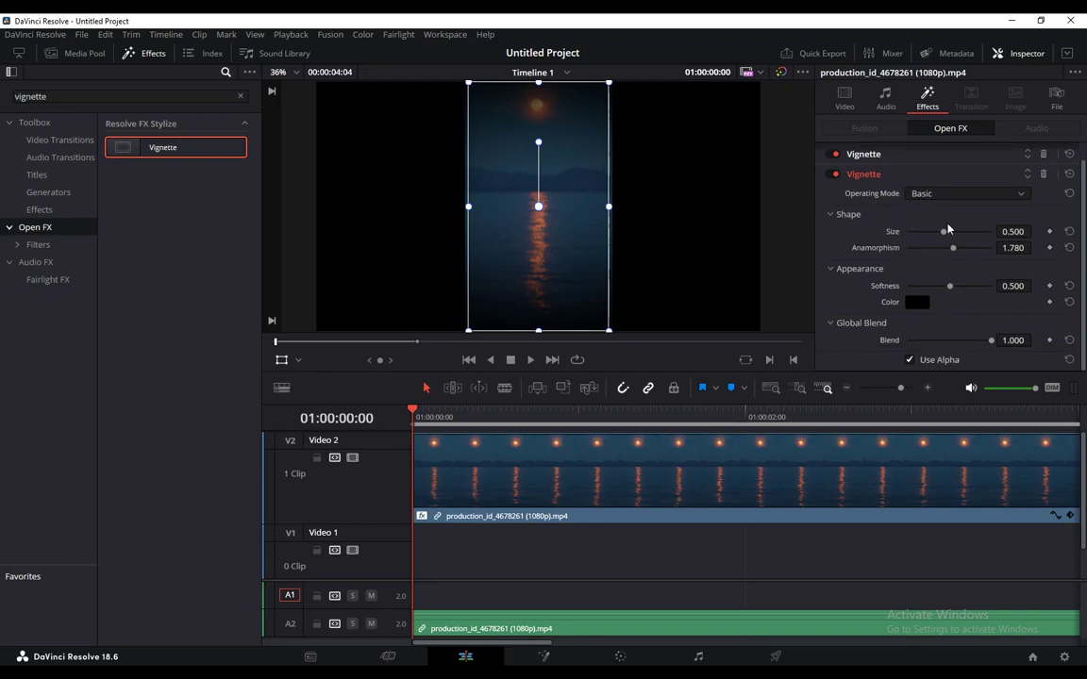
# Lower the Vignette's Size to 0.396, Anamorphism to 1.427, Softness to 0.310 and Blend.
pyautogui.moveTo(948, 231); pyautogui.dragTo(935, 230)
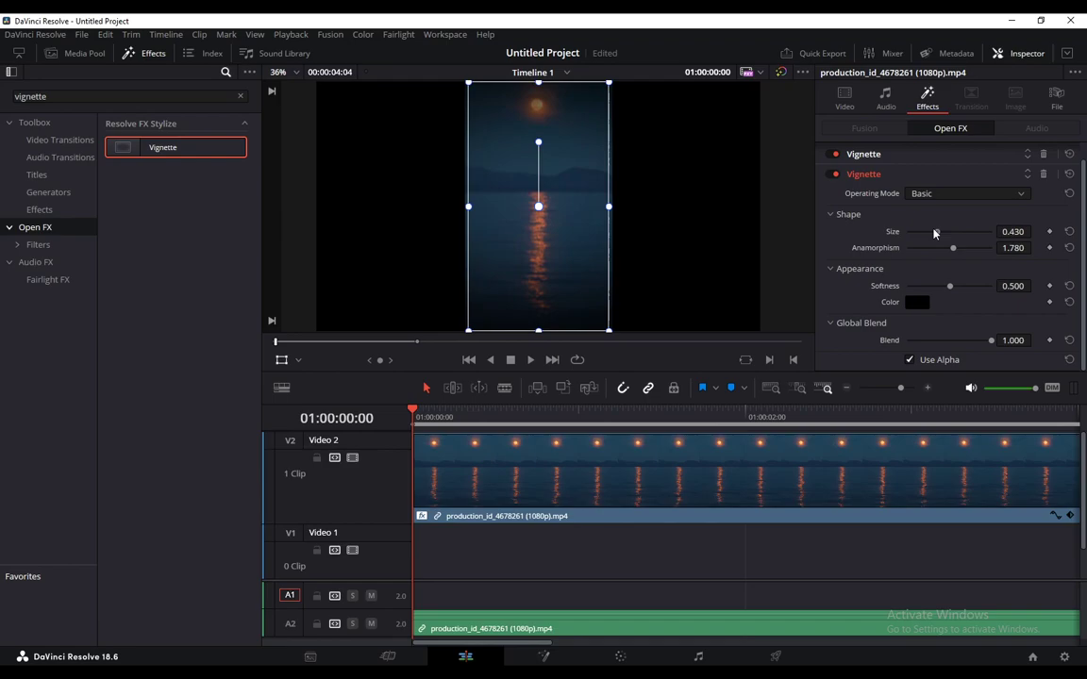
pyautogui.moveTo(953, 247); pyautogui.dragTo(989, 247)
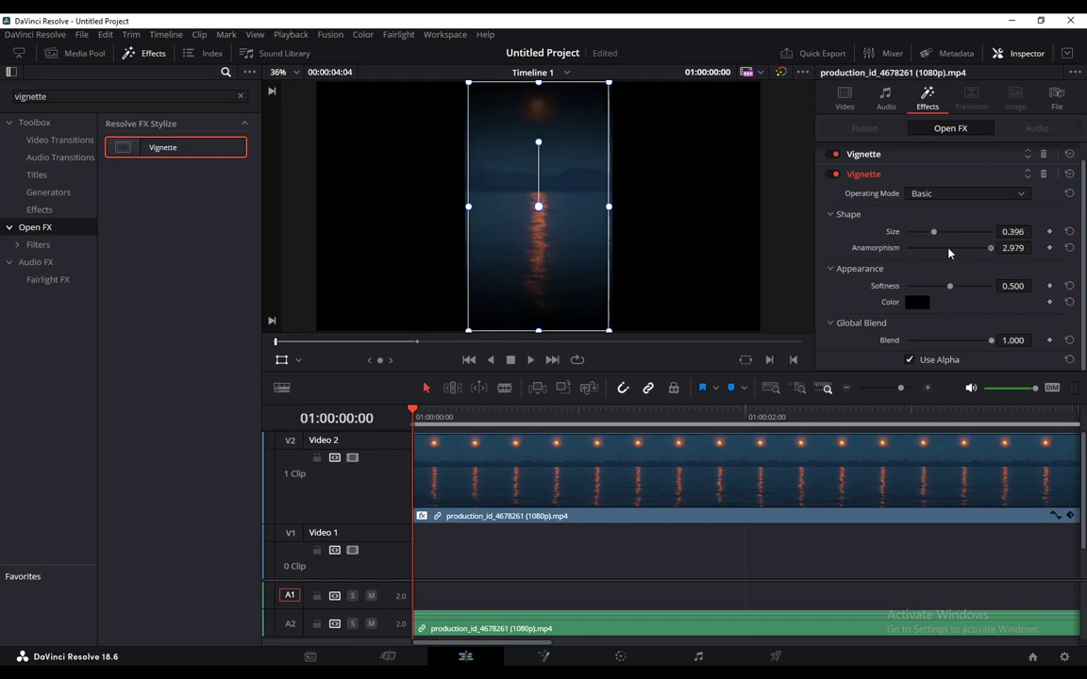
pyautogui.moveTo(991, 247); pyautogui.dragTo(974, 248)
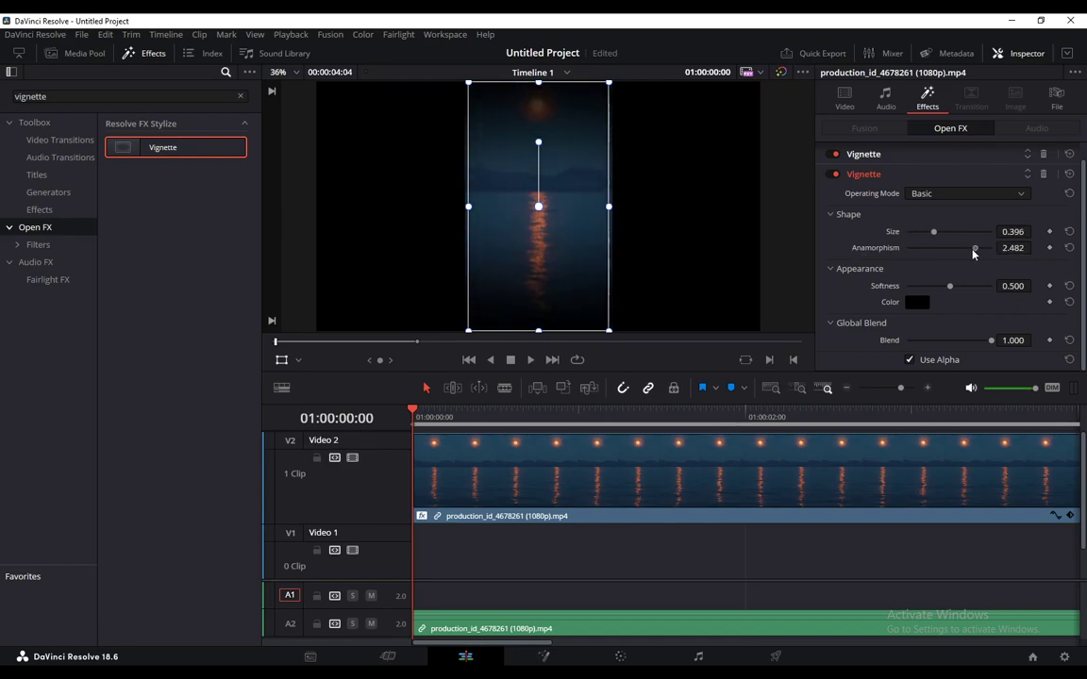
pyautogui.moveTo(973, 247); pyautogui.dragTo(942, 247)
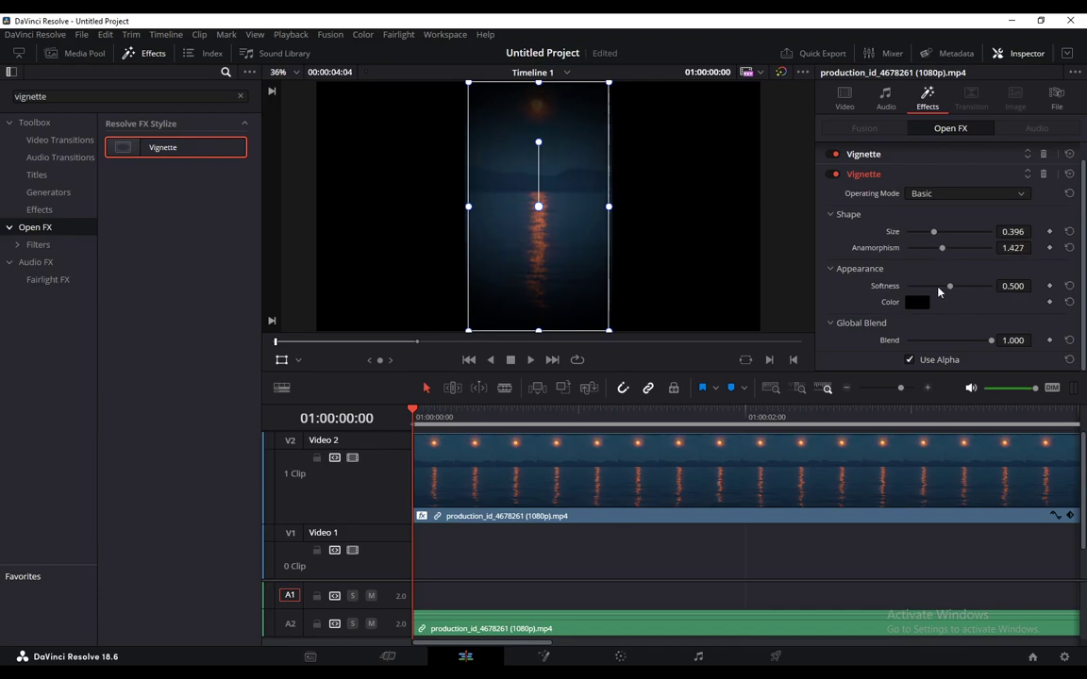
pyautogui.moveTo(948, 287); pyautogui.dragTo(917, 287)
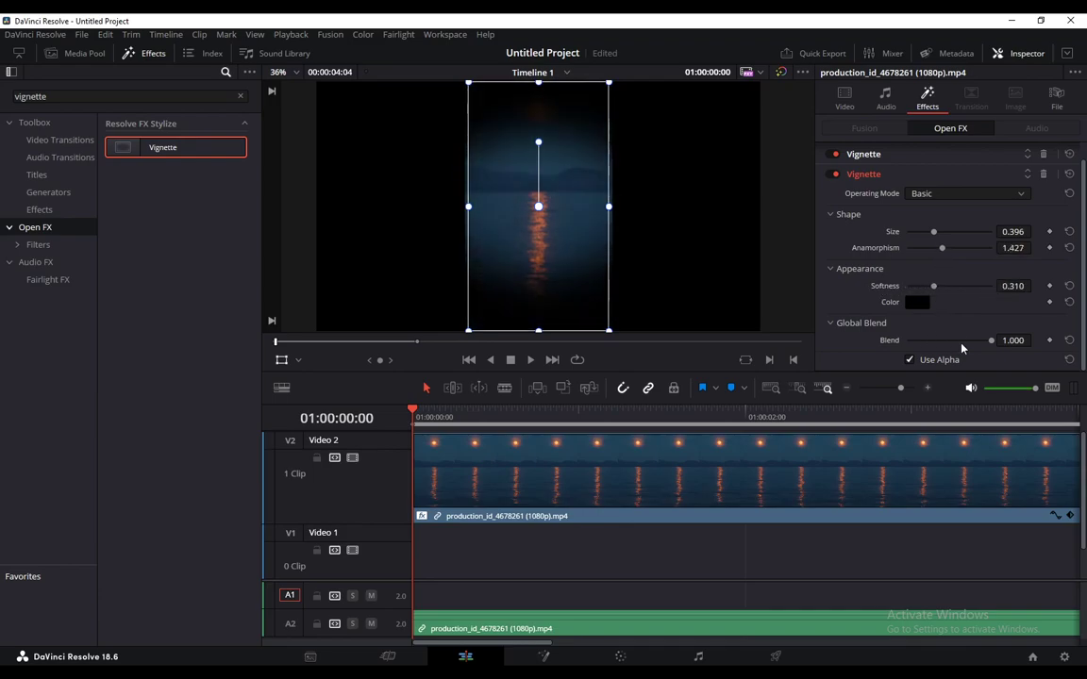
pyautogui.moveTo(991, 340); pyautogui.dragTo(962, 340)
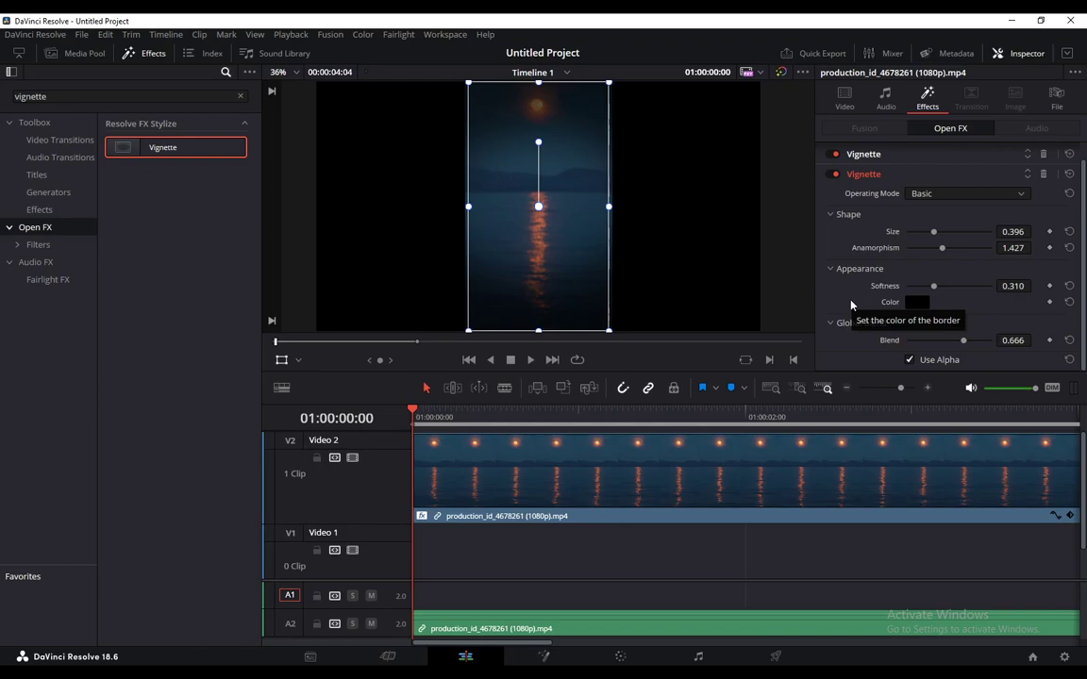
pyautogui.moveTo(851, 306)
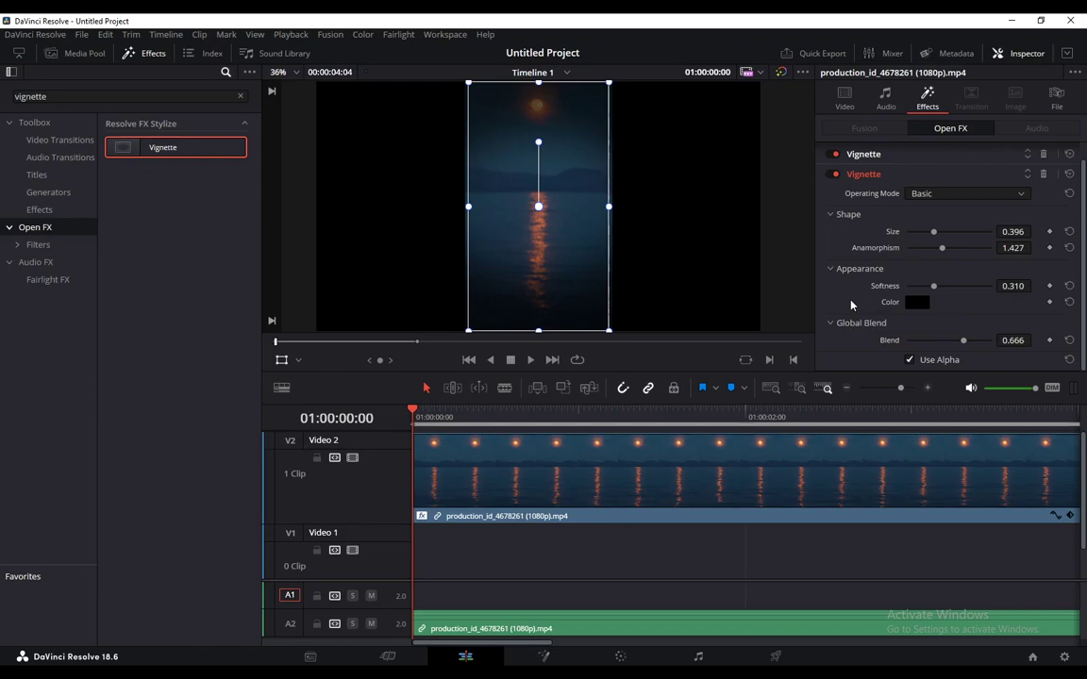